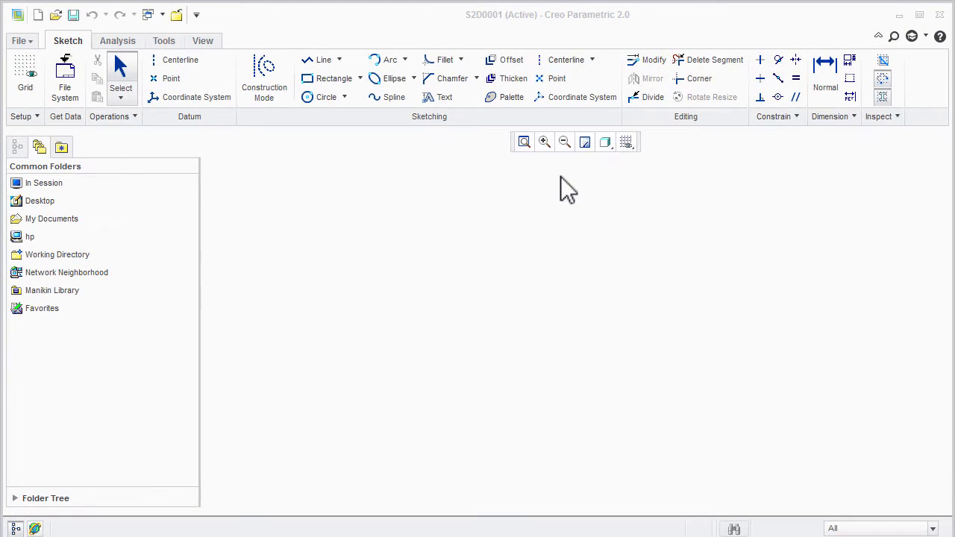
mouse_move(485, 123)
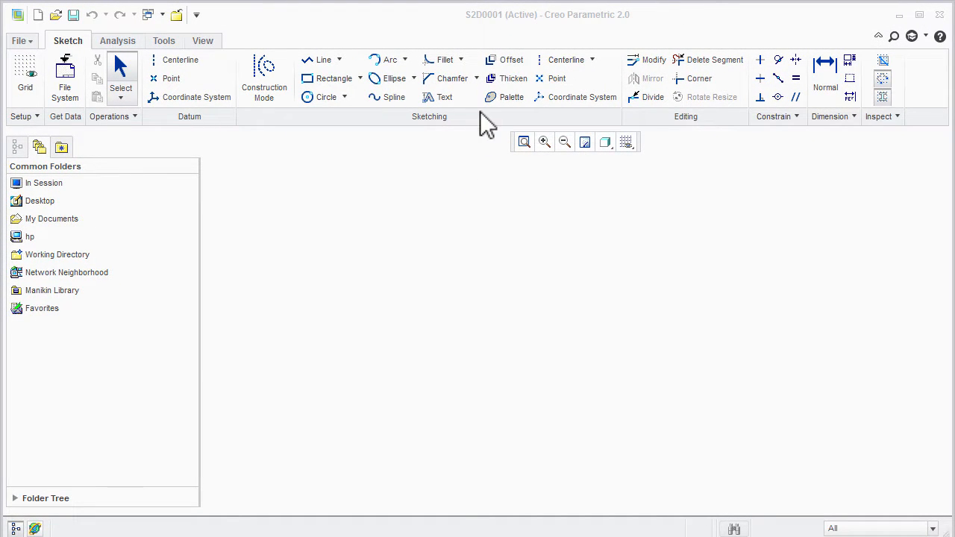
Turn off the Dimension Display toggle so the polygon's dimensions are hidden
left_click(511, 60)
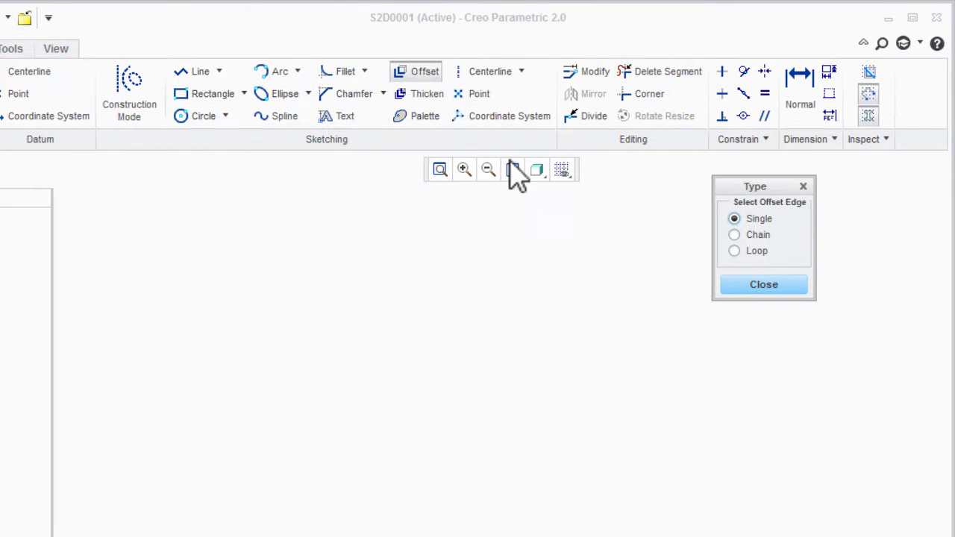
mouse_move(634, 339)
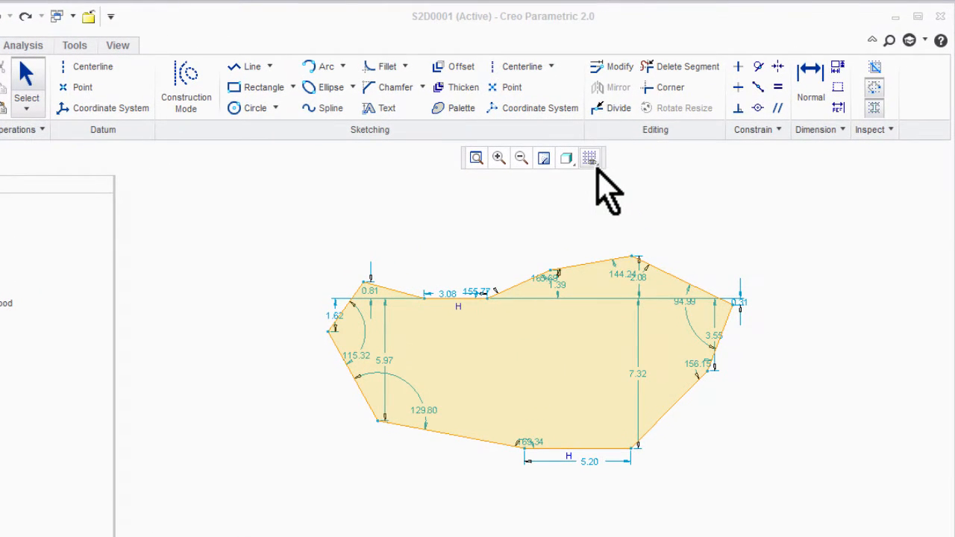
left_click(589, 157)
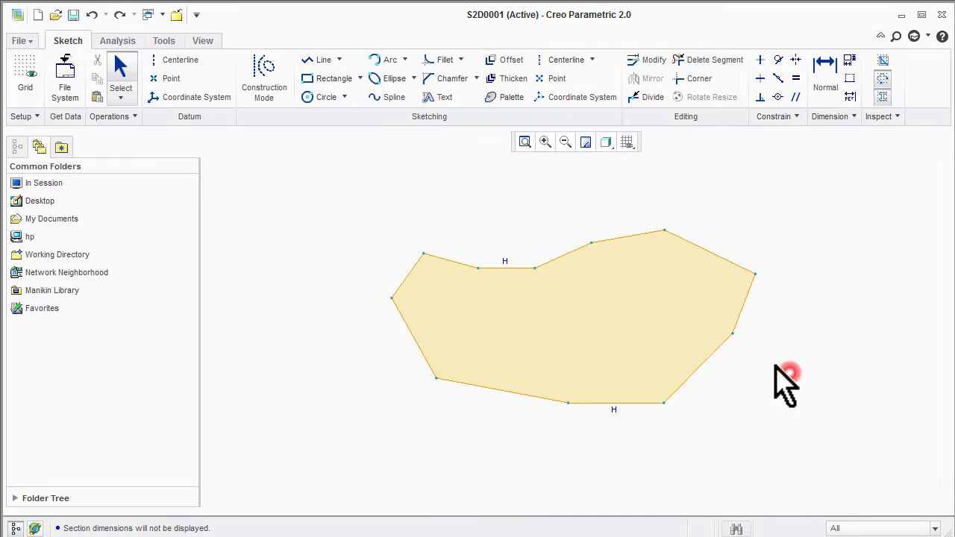
mouse_move(511, 60)
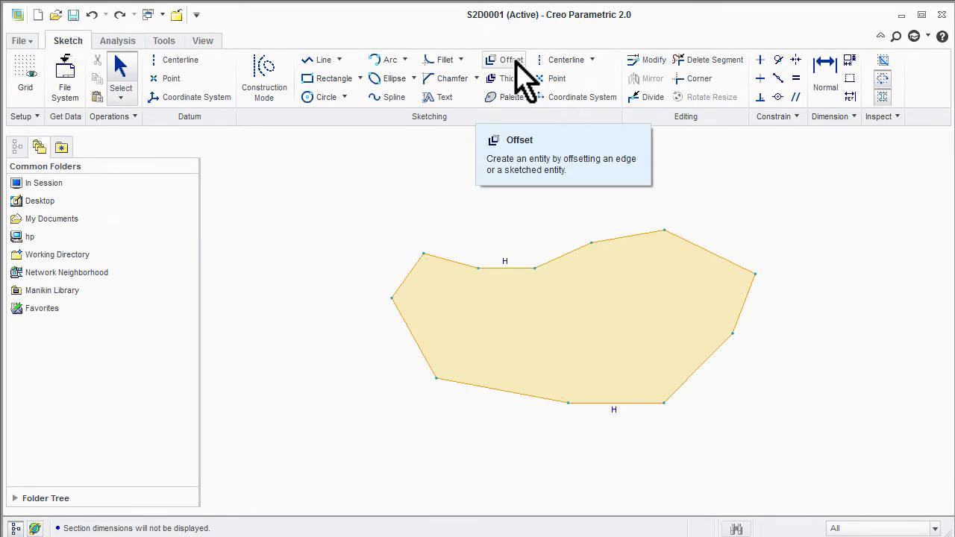
left_click(509, 60)
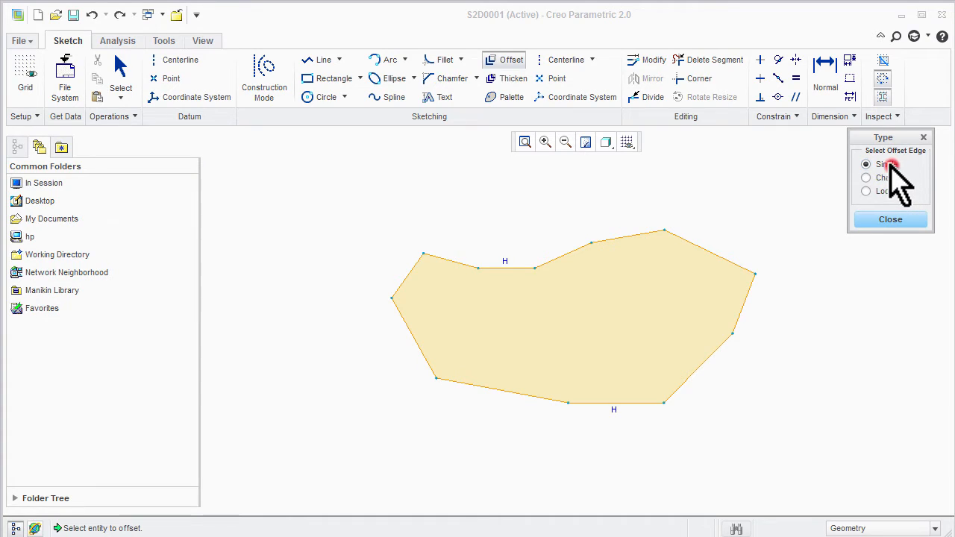
mouse_move(692, 245)
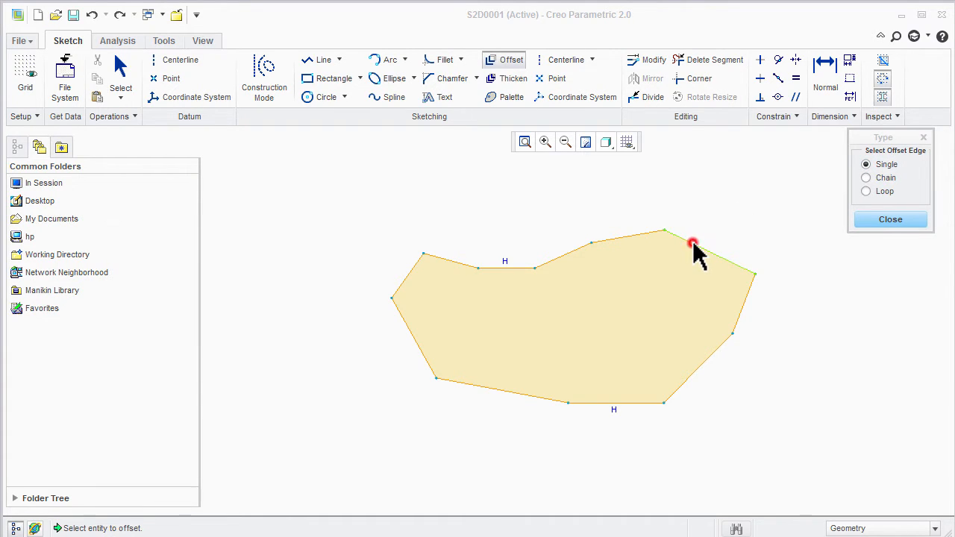
left_click(692, 244)
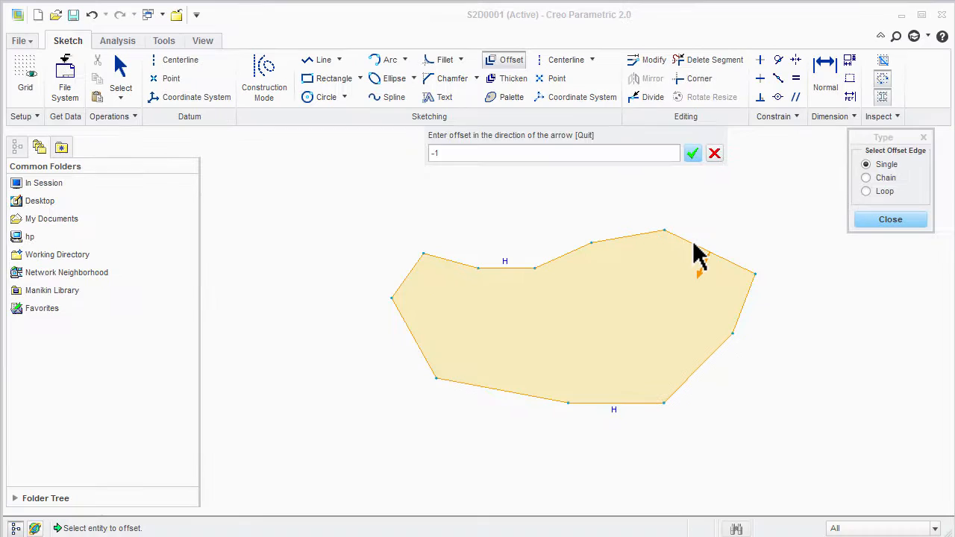
left_click(692, 153)
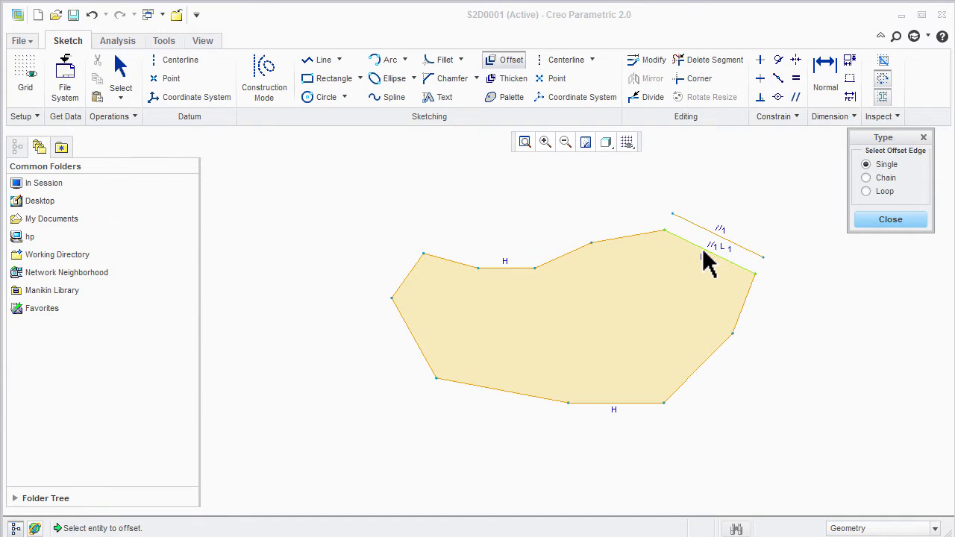
left_click(890, 219)
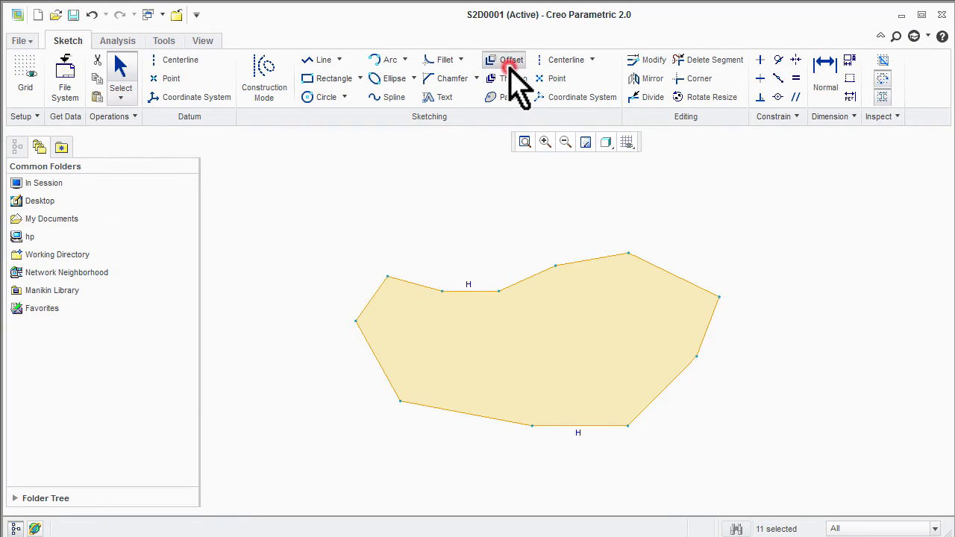
left_click(511, 60)
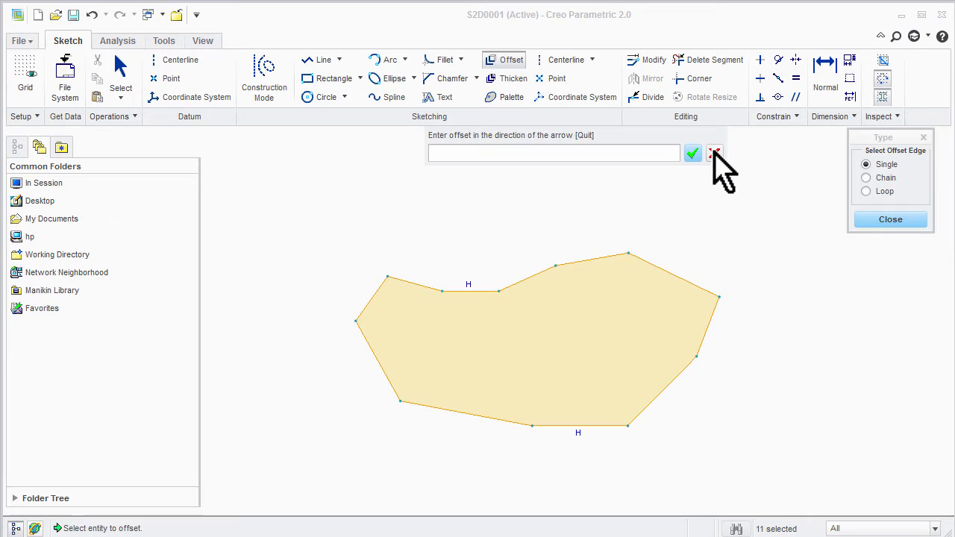
left_click(714, 153)
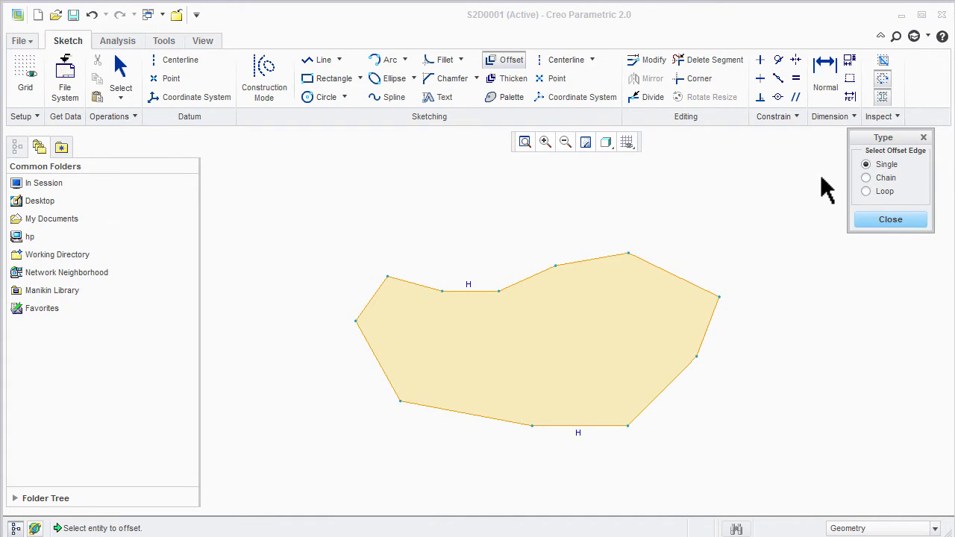
left_click(865, 178)
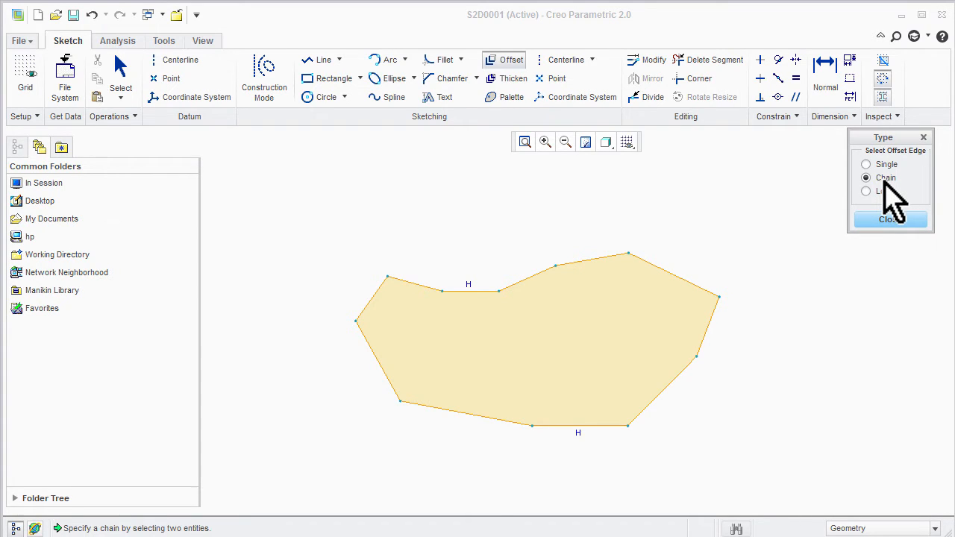
mouse_move(537, 276)
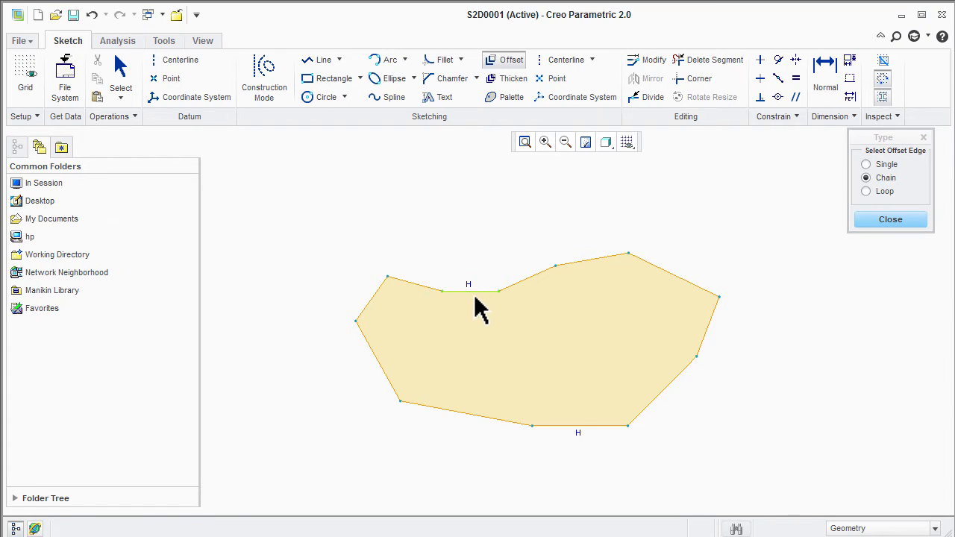
mouse_move(579, 425)
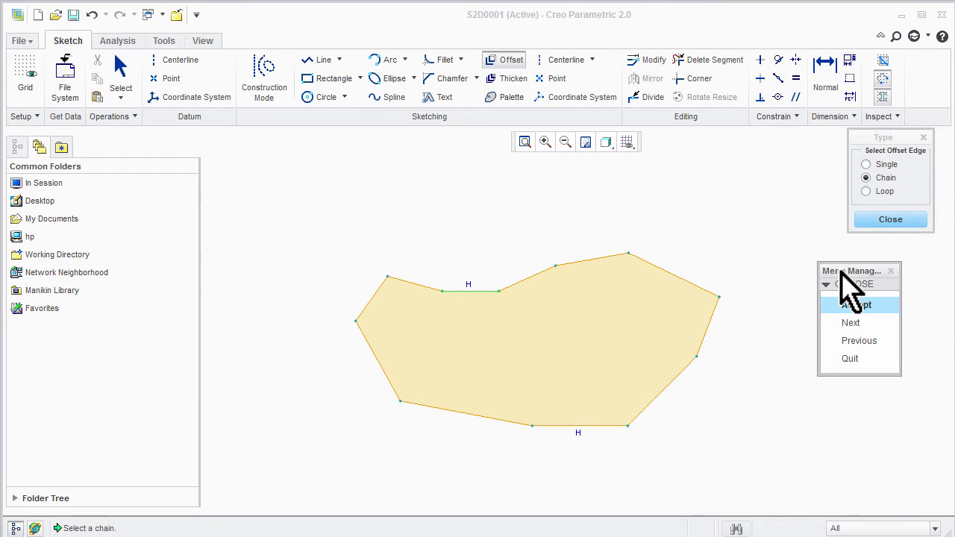
left_click(857, 304)
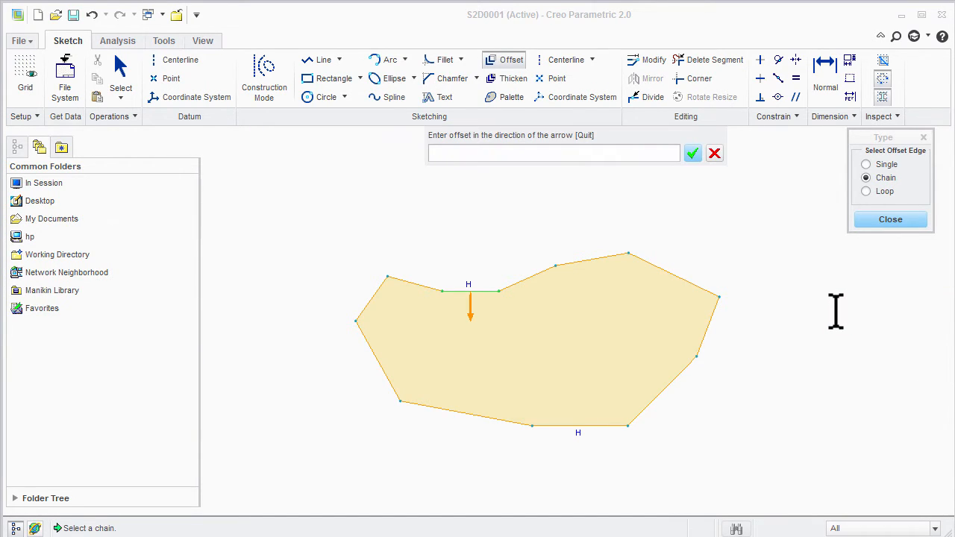
type("1")
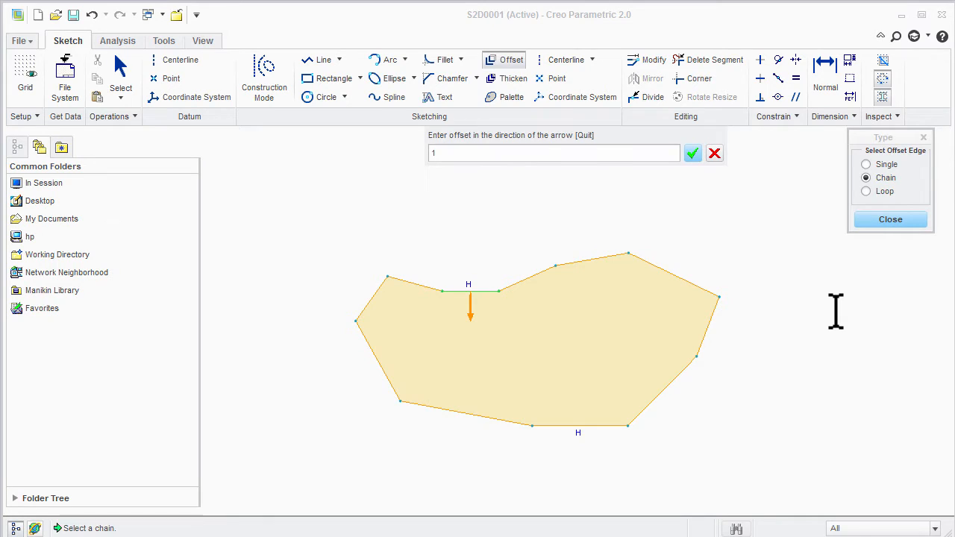
left_click(693, 153)
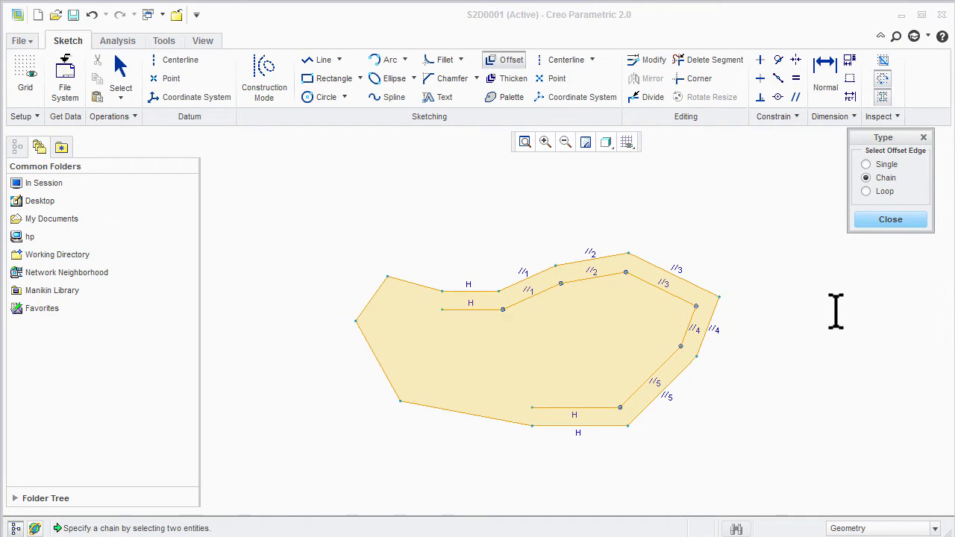
mouse_move(864, 282)
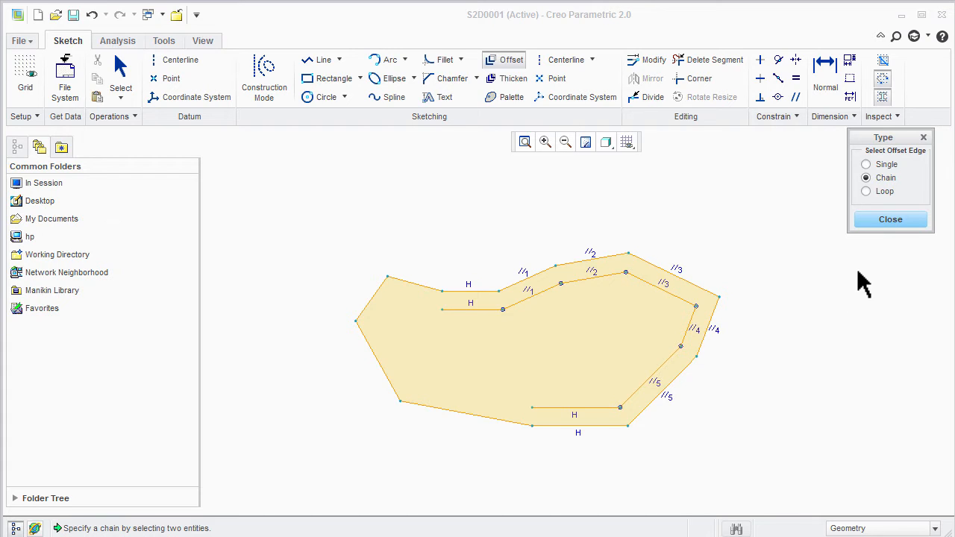
left_click(890, 219)
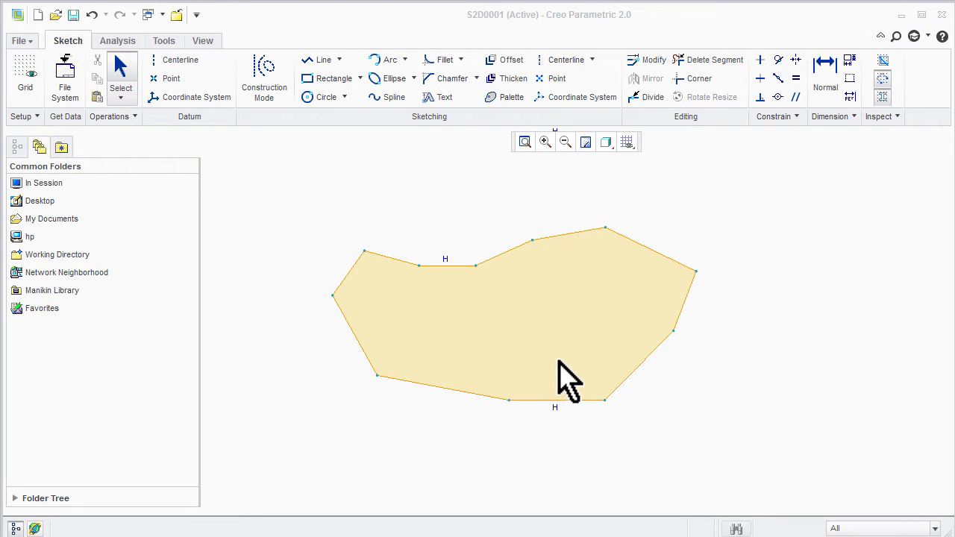
Offset the Chain from the top to the bottom horizontal edge, accepting the direction and entering the distance
left_click(511, 59)
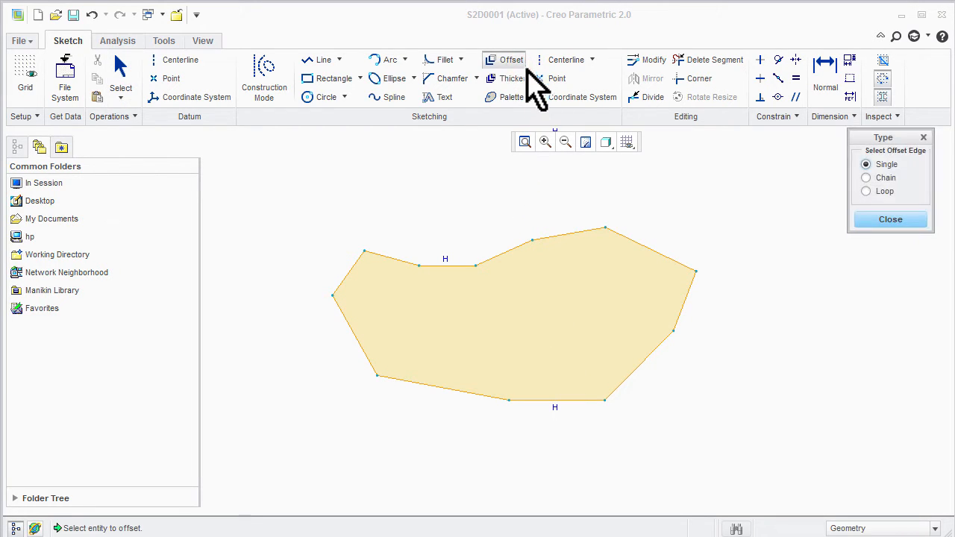
left_click(866, 177)
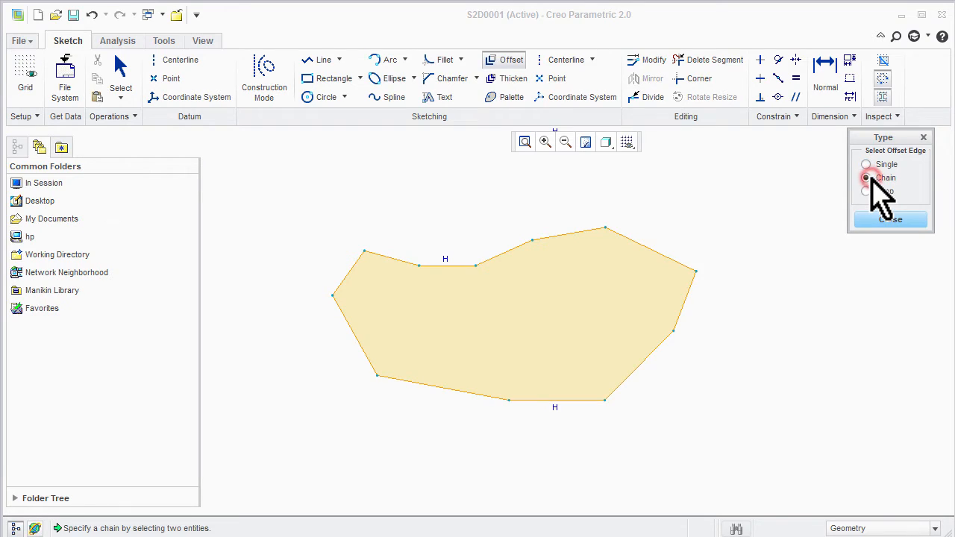
left_click(866, 178)
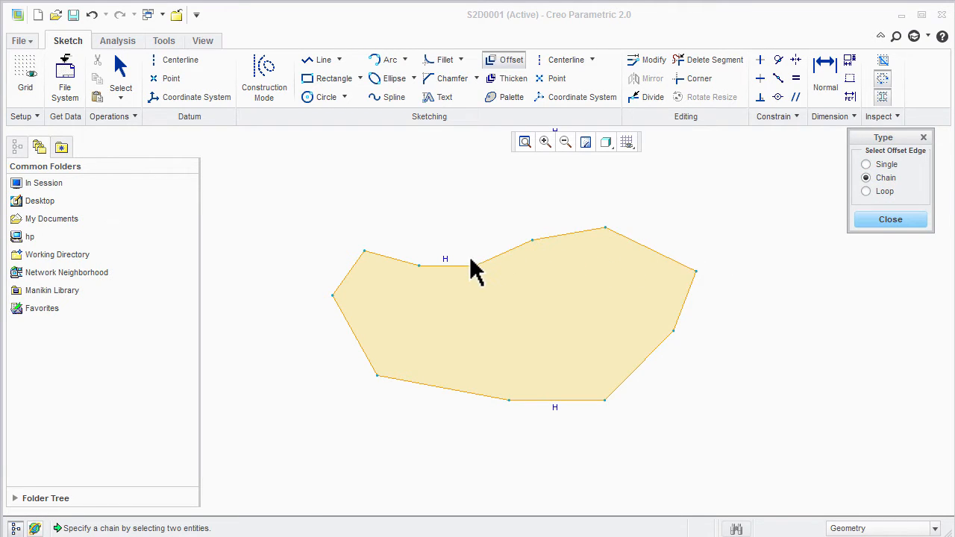
mouse_move(520, 322)
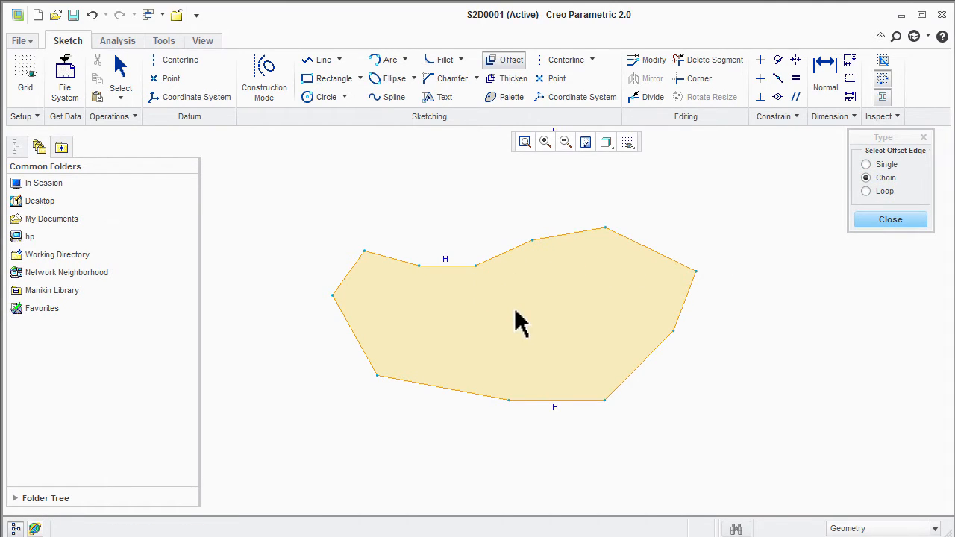
left_click(563, 399)
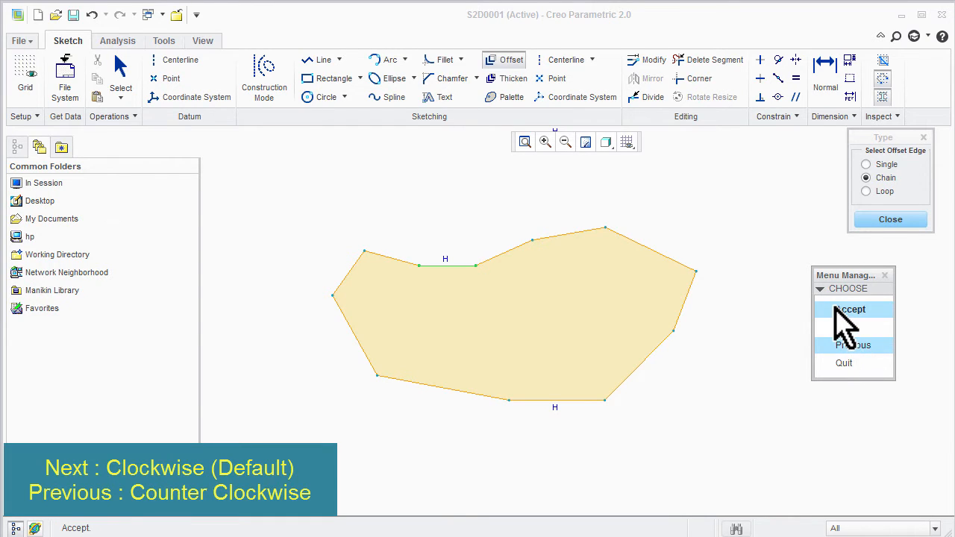
left_click(850, 309)
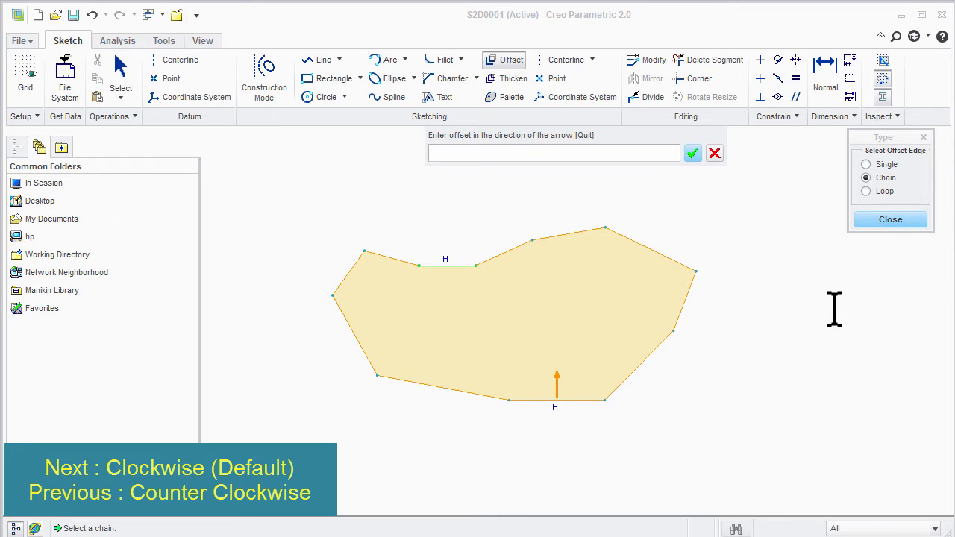
left_click(692, 153)
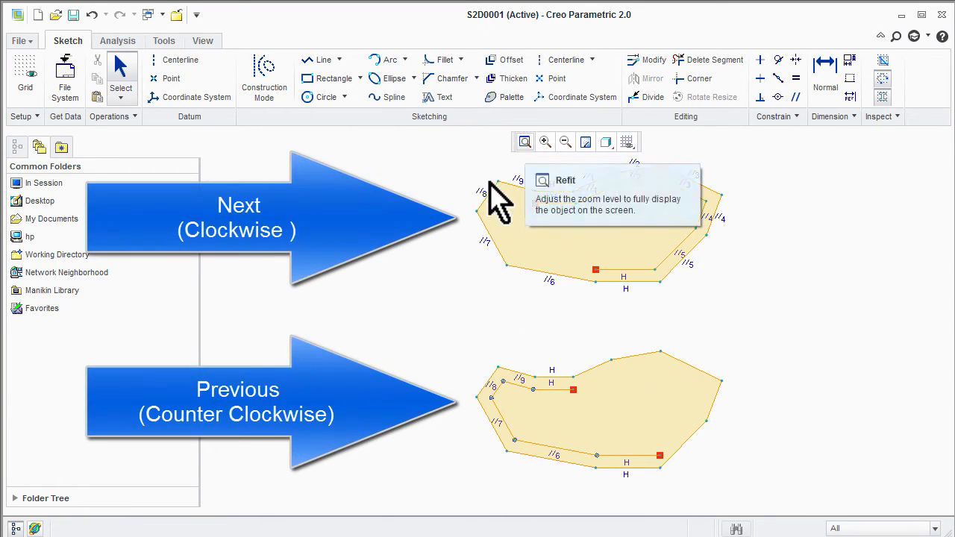
Offset the whole polygon as a Loop, confirming the offset distance and finishing
left_click(525, 141)
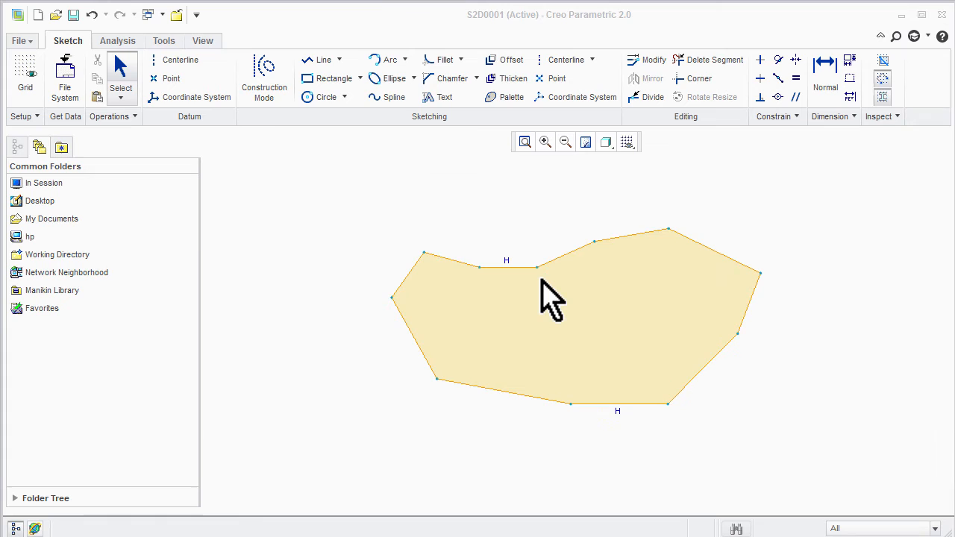
mouse_move(507, 82)
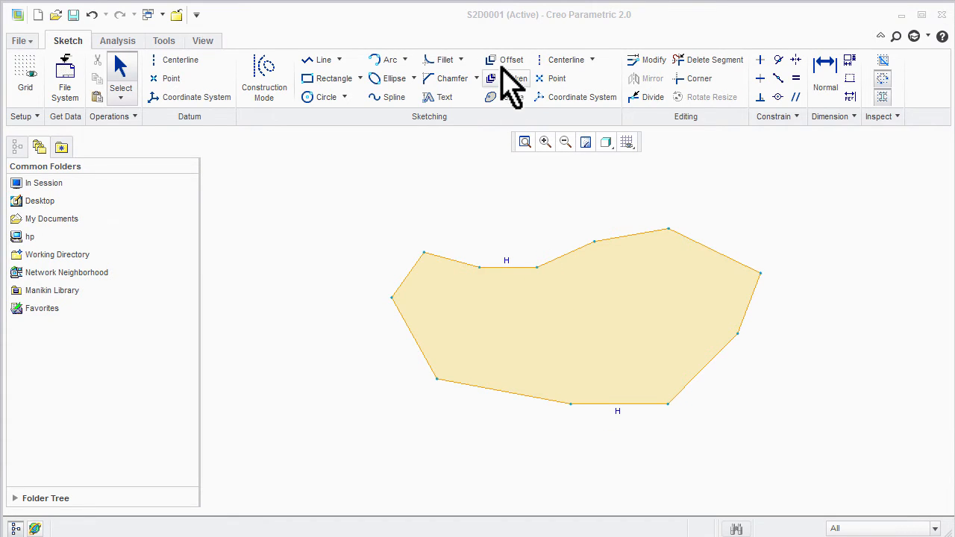
left_click(511, 60)
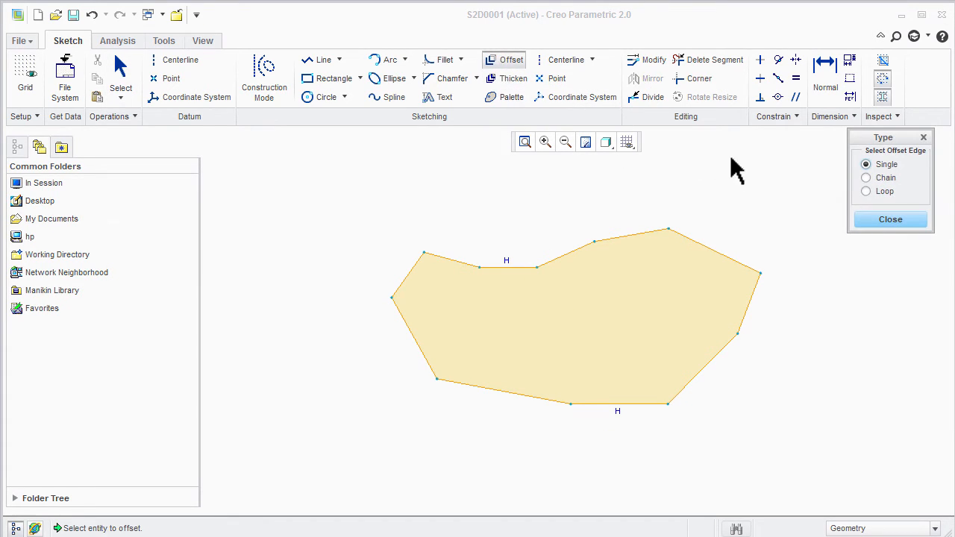
left_click(865, 191)
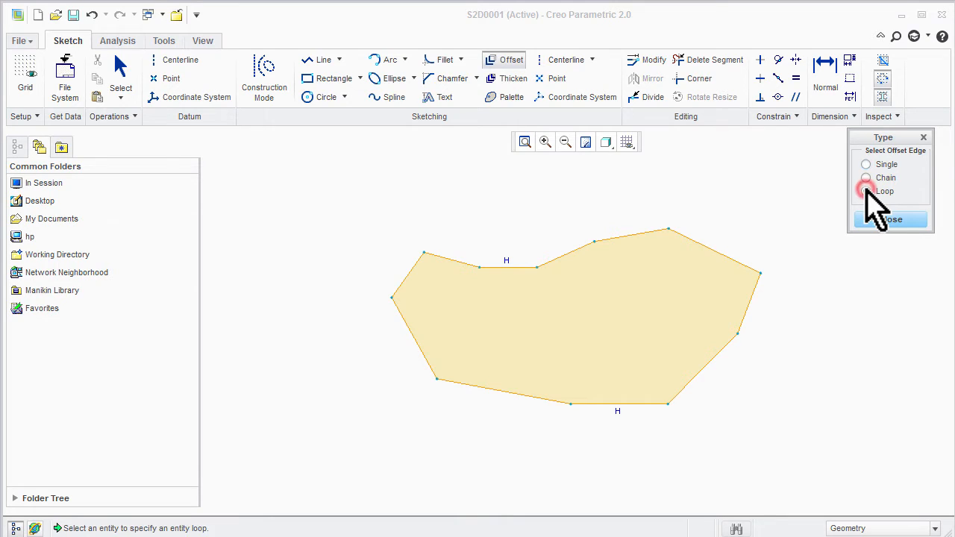
left_click(866, 191)
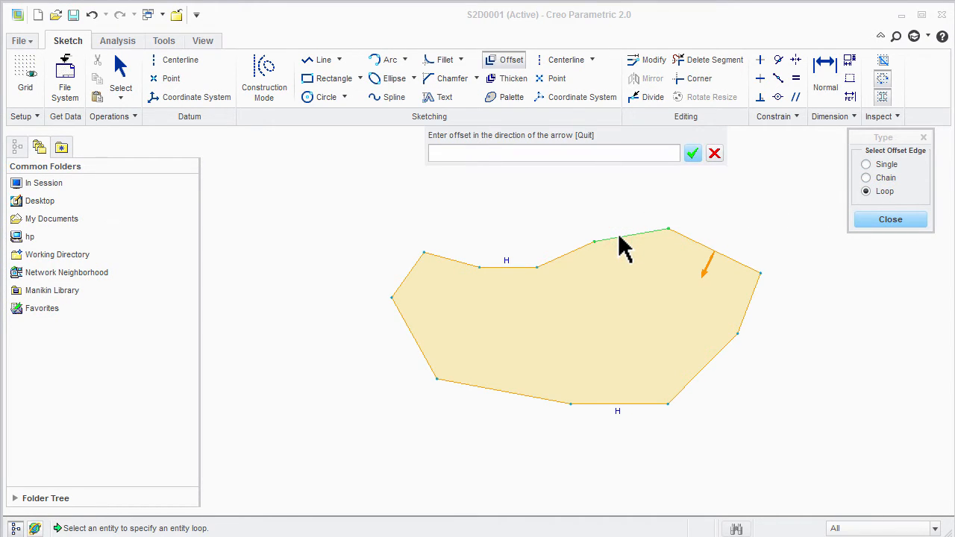
left_click(691, 153)
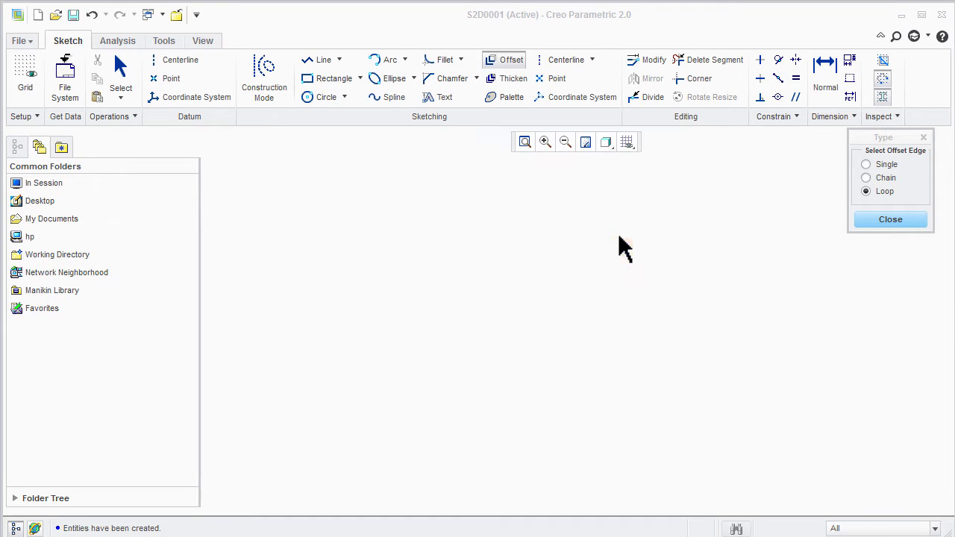
left_click(630, 246)
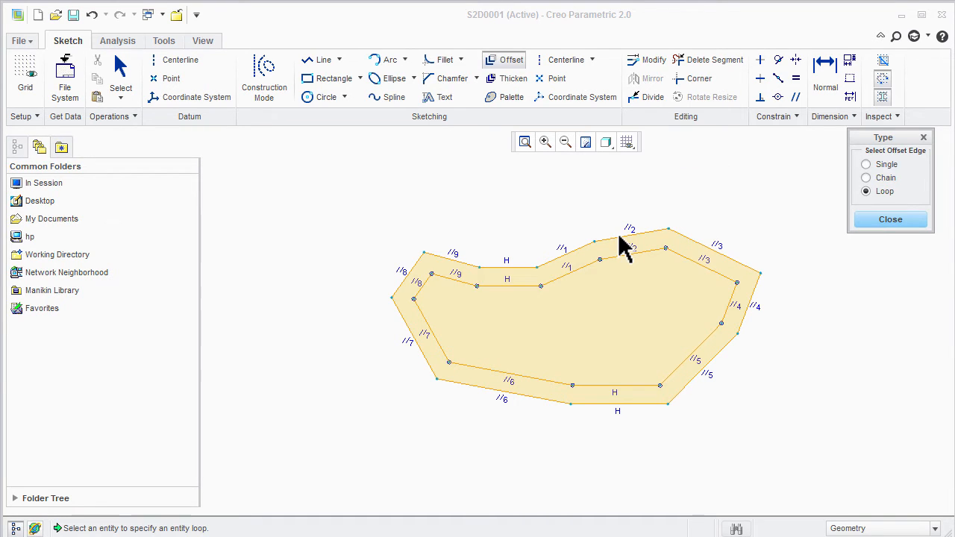
mouse_move(794, 231)
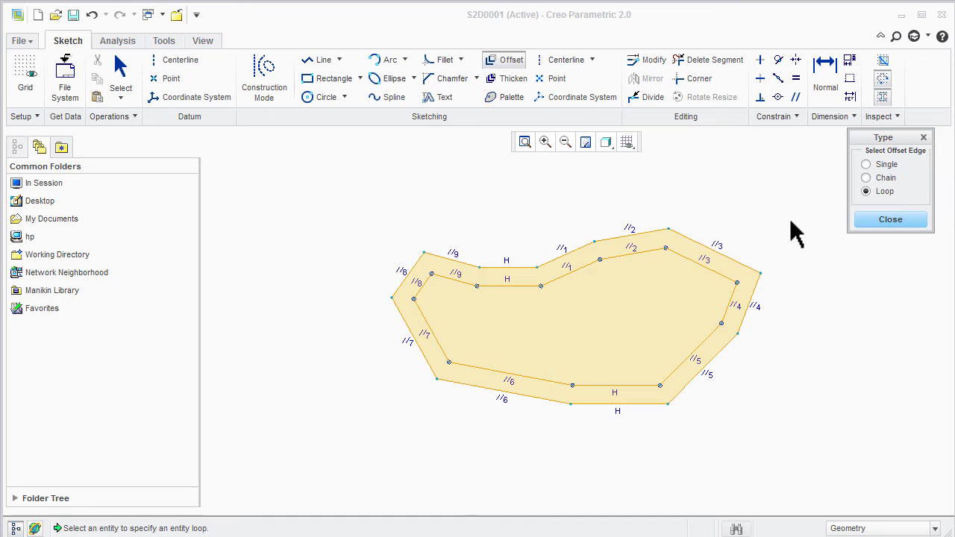
left_click(890, 219)
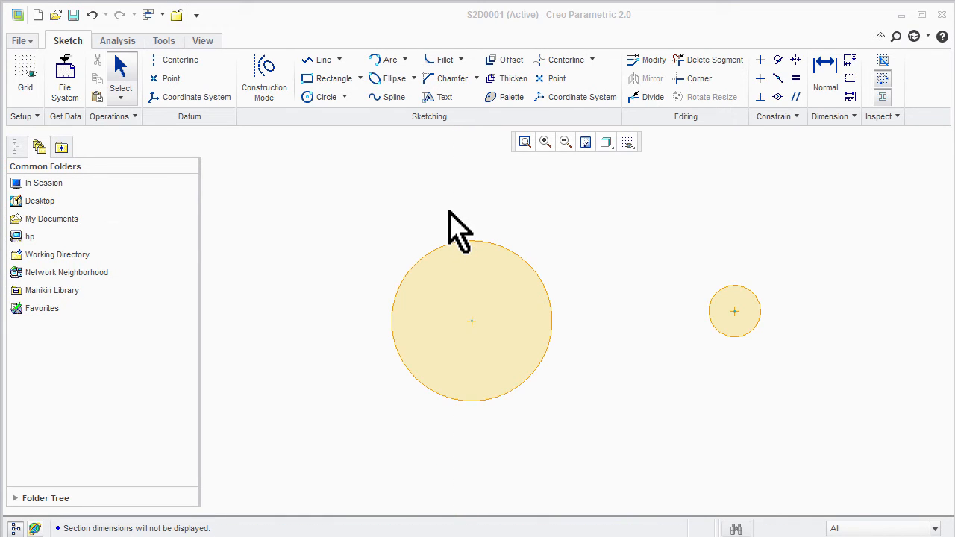
Start a tangent centerline and click a location on the sketch
left_click(591, 60)
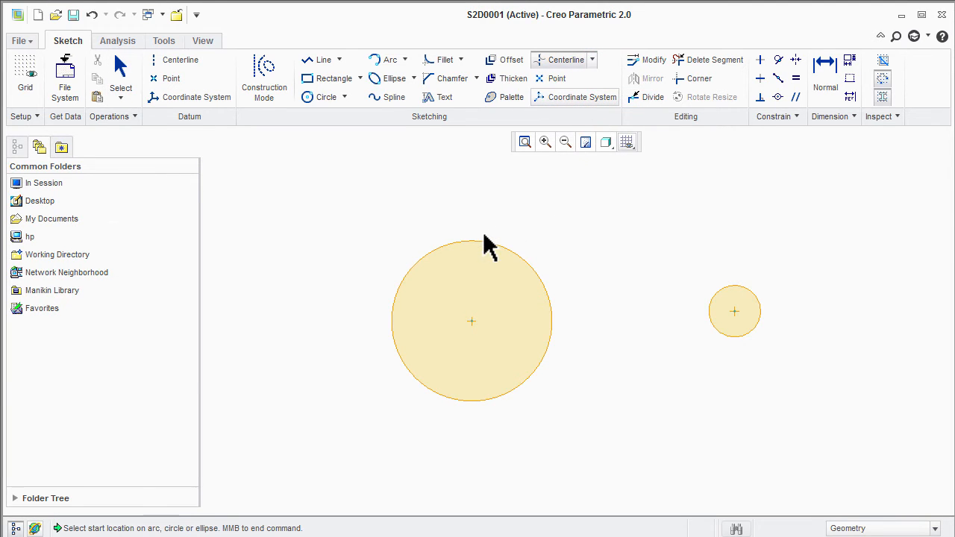
left_click(480, 245)
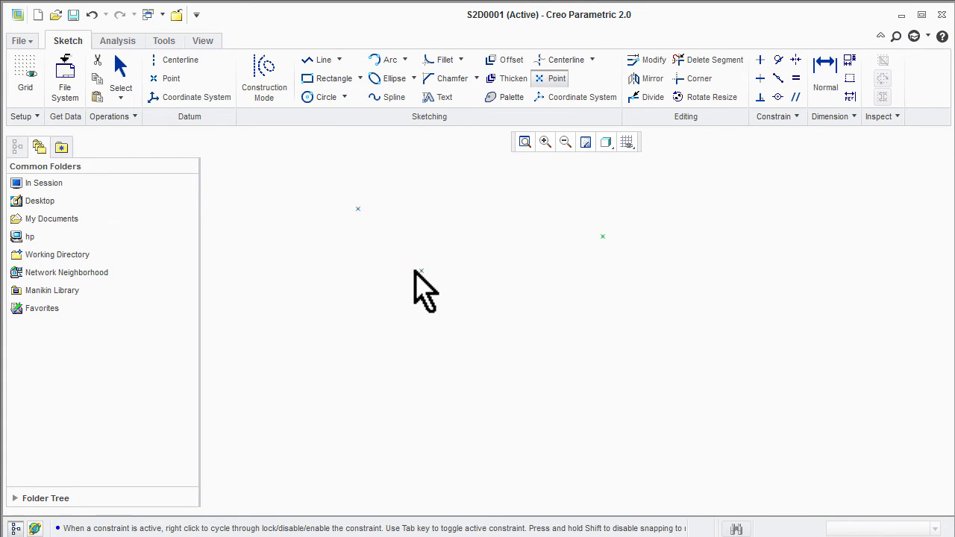
mouse_move(596, 192)
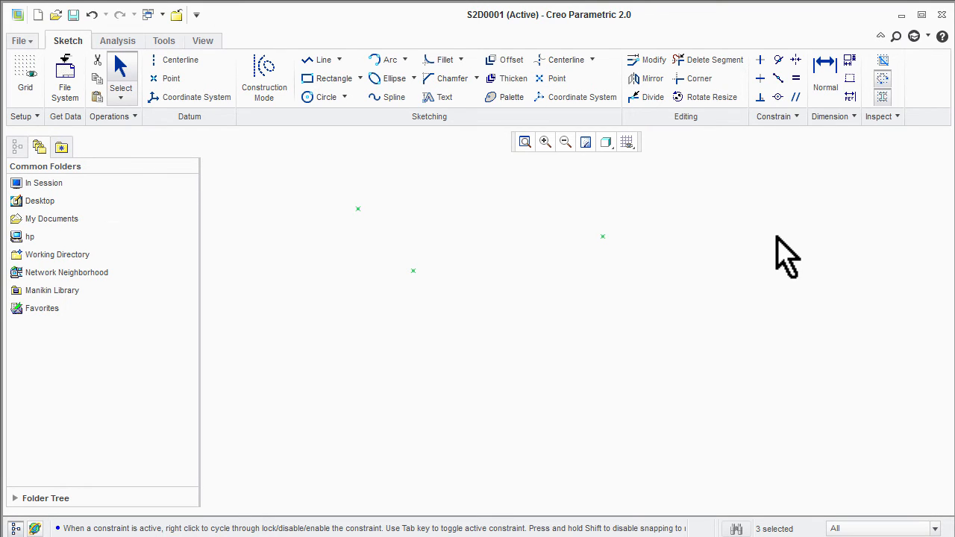
mouse_move(582, 123)
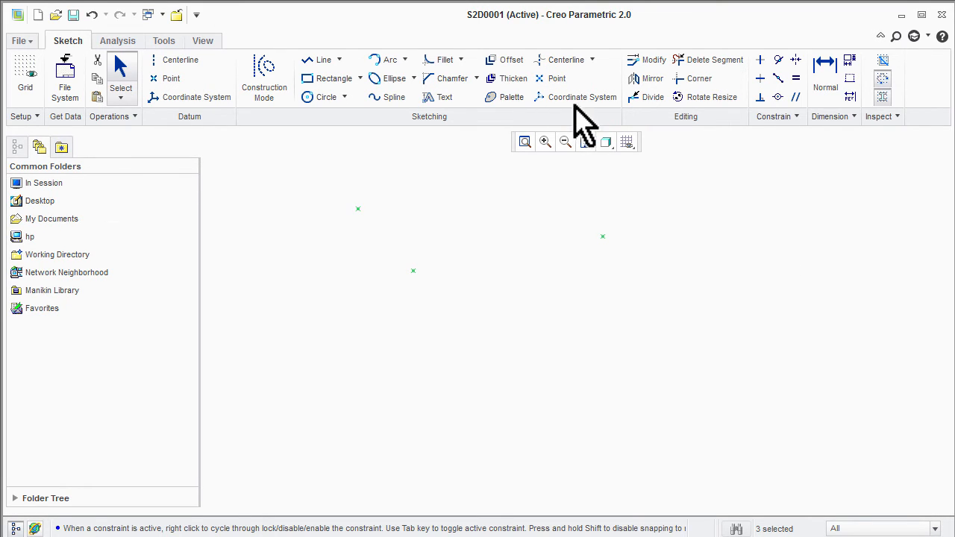
Delete the three points from the sketch
left_click(582, 97)
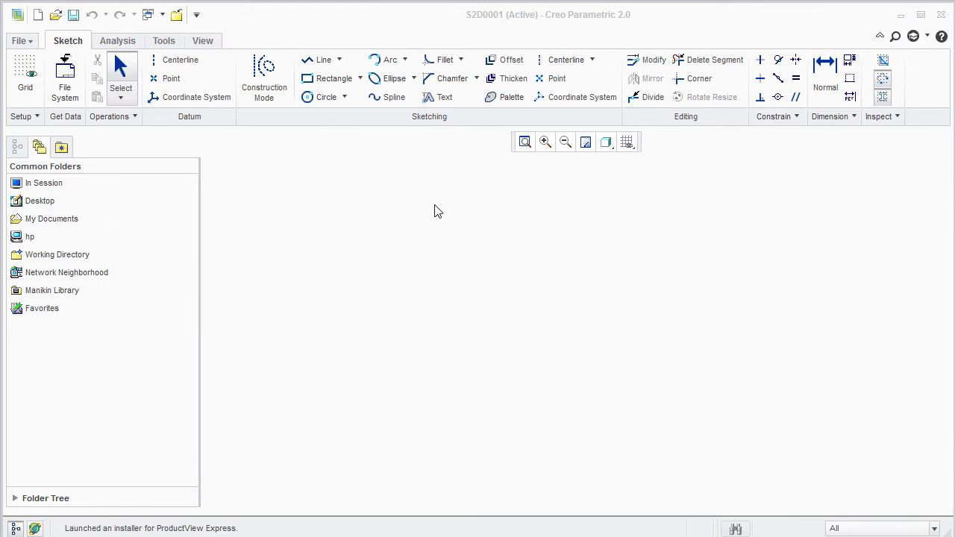
mouse_move(454, 187)
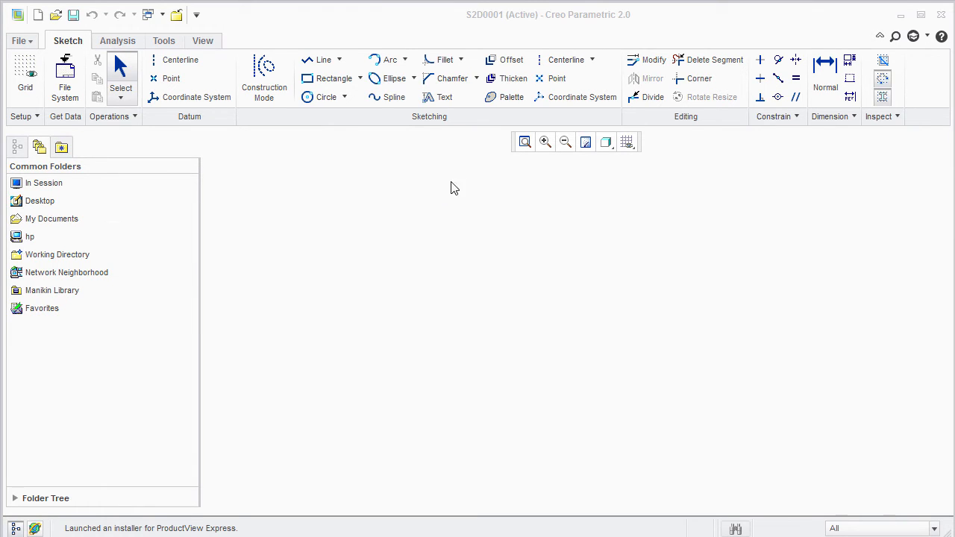
Open the Sketcher Palette, browse Profiles and Shapes, and pick the I-profile
left_click(511, 97)
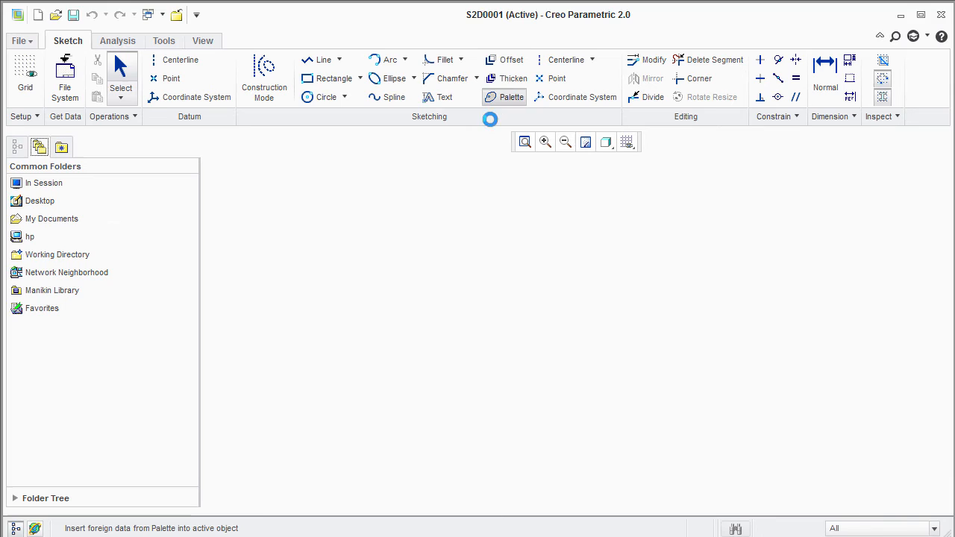
left_click(511, 97)
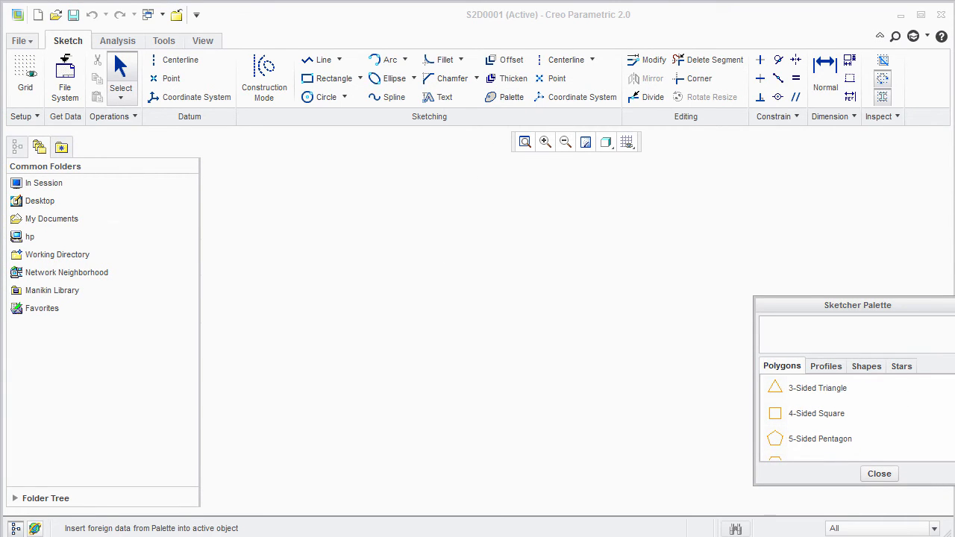
scroll("down", 3)
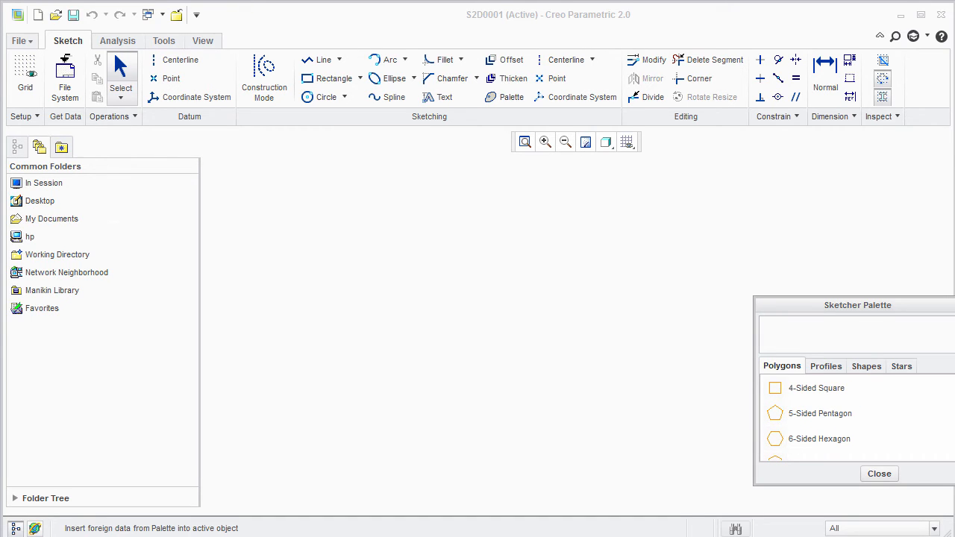
mouse_move(834, 366)
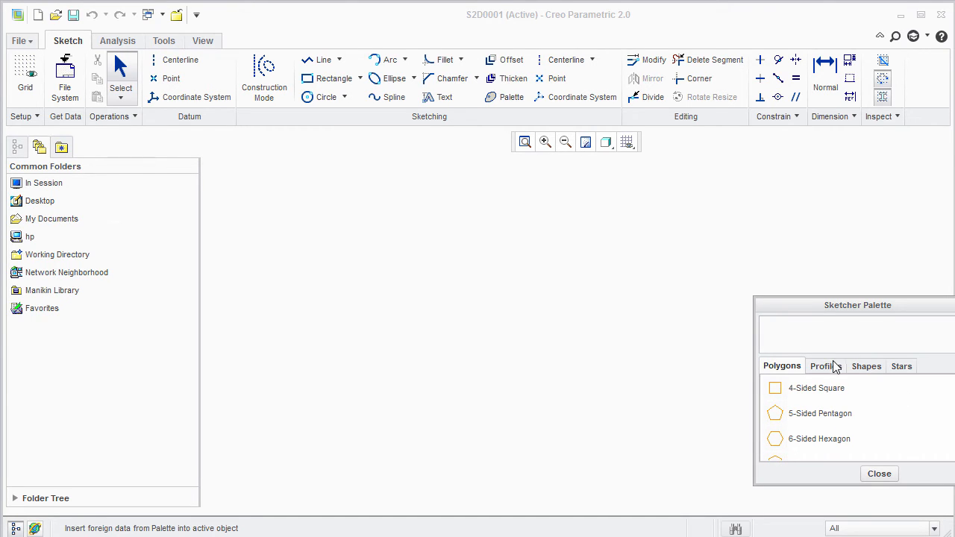
left_click(825, 366)
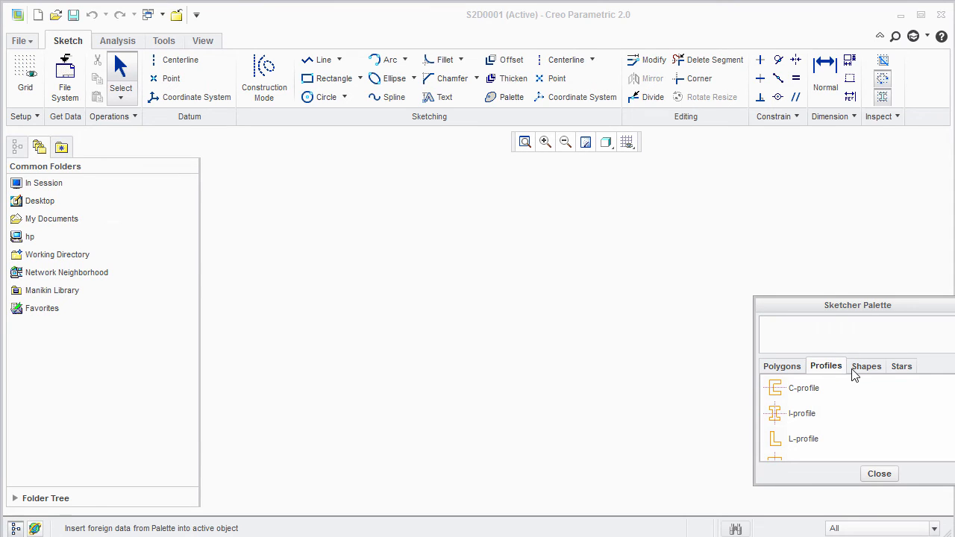
left_click(865, 365)
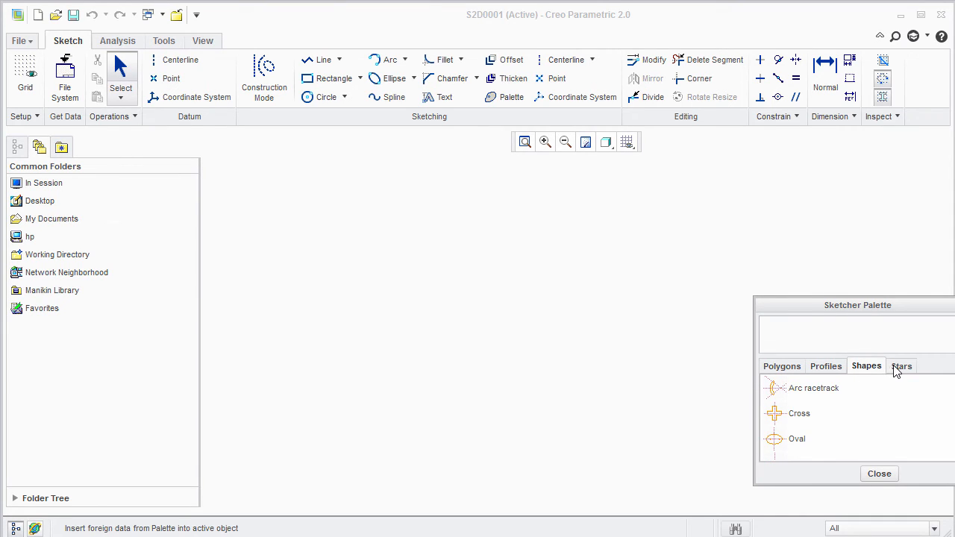
left_click(825, 365)
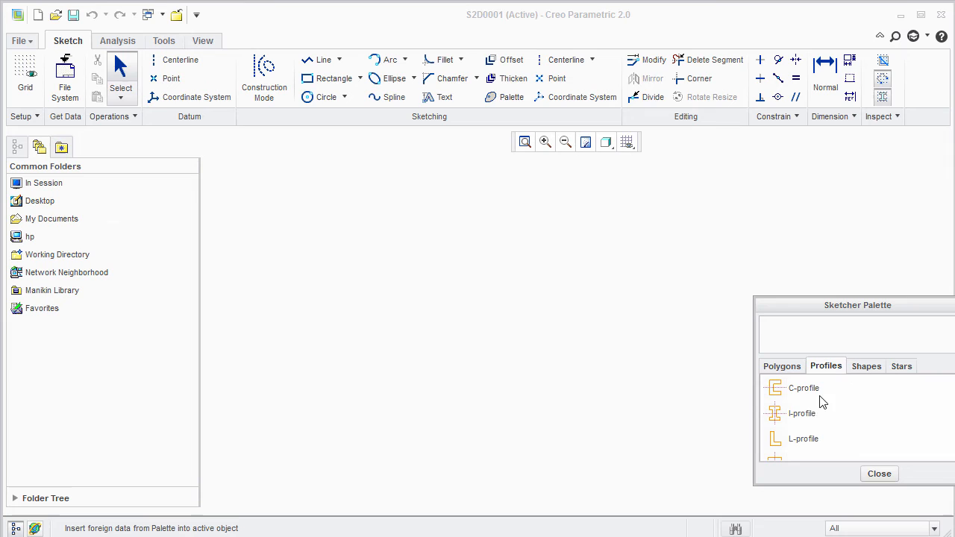
left_click(802, 413)
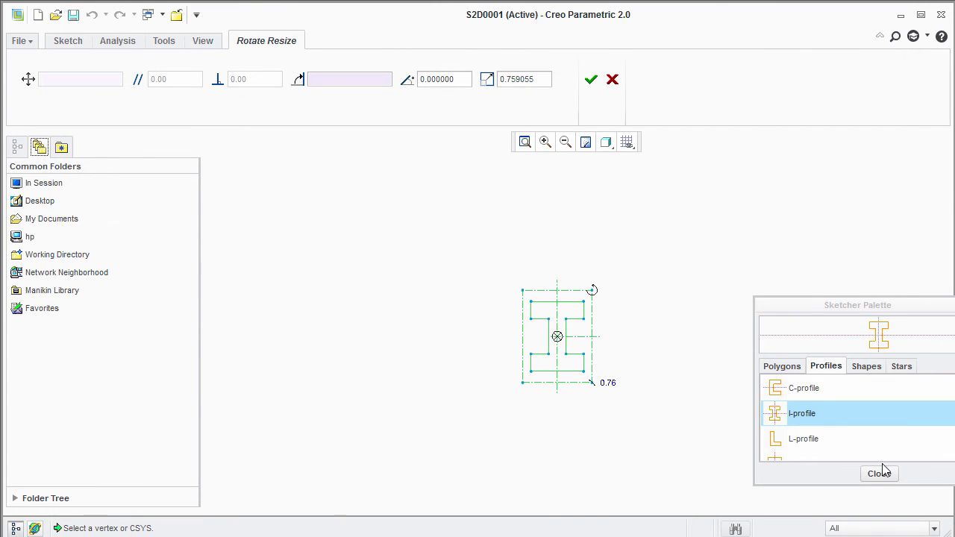
Close the palette and accept the I-profile at scale 1, sized 3.00 by 4.00
left_click(879, 473)
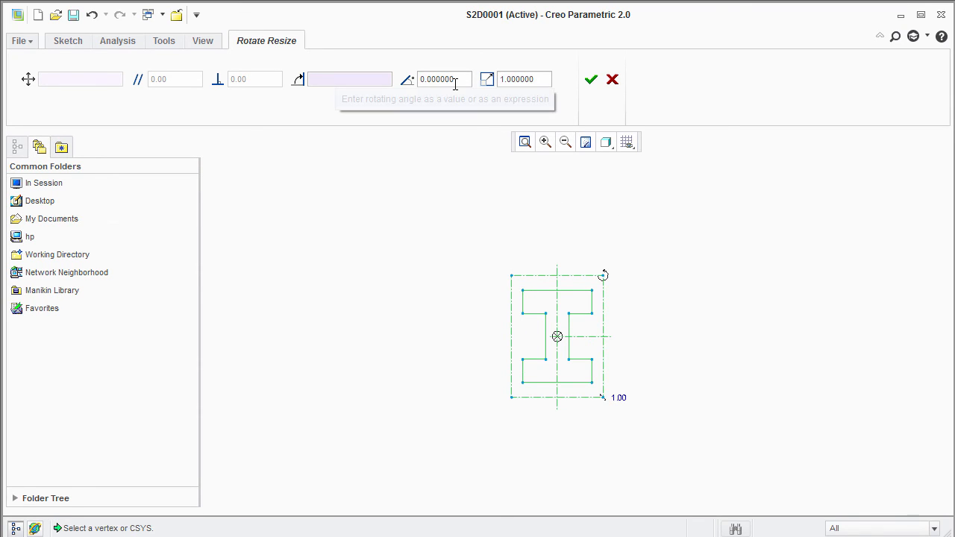
mouse_move(604, 280)
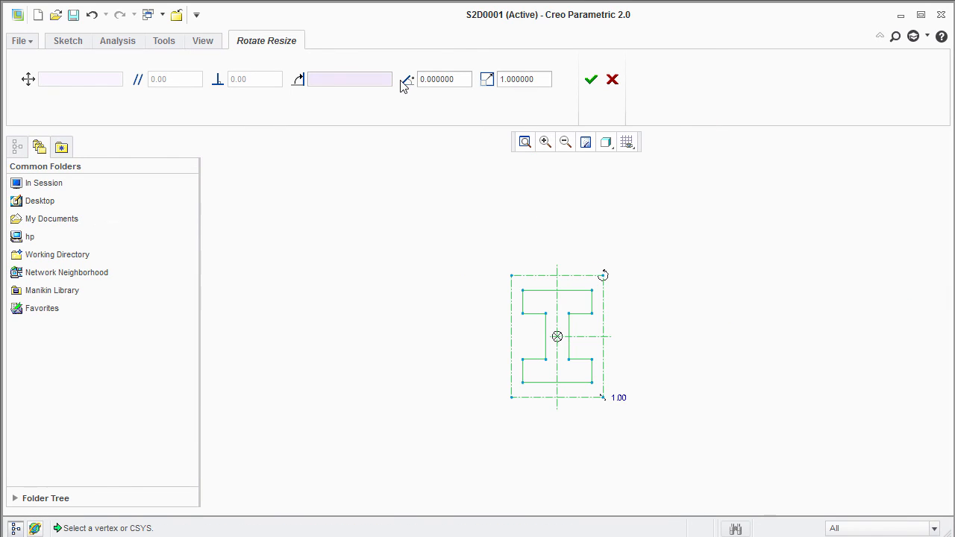
left_click(591, 79)
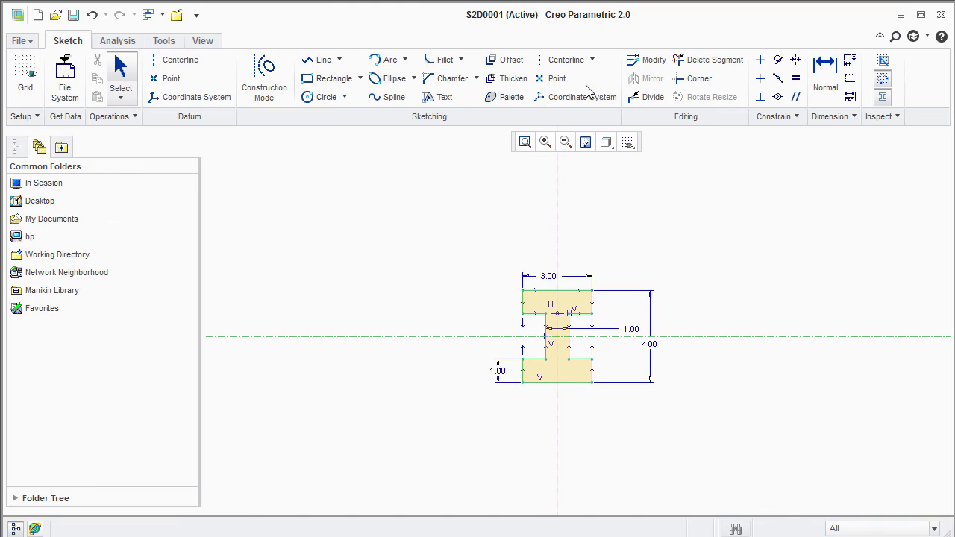
mouse_move(655, 354)
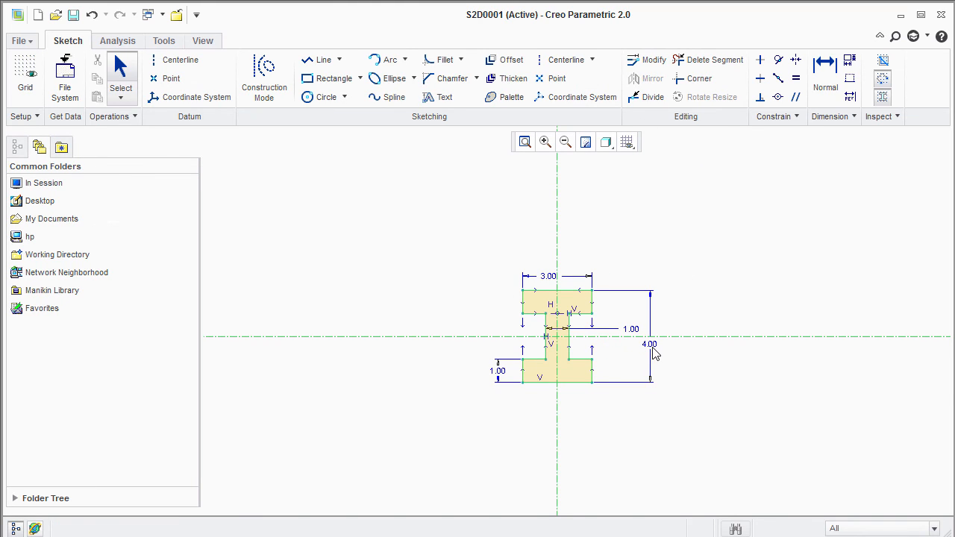